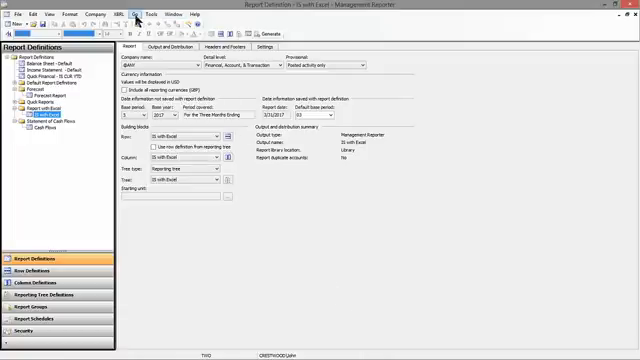
Switch Report Designer to the Security area and show the Users list
left_click(152, 12)
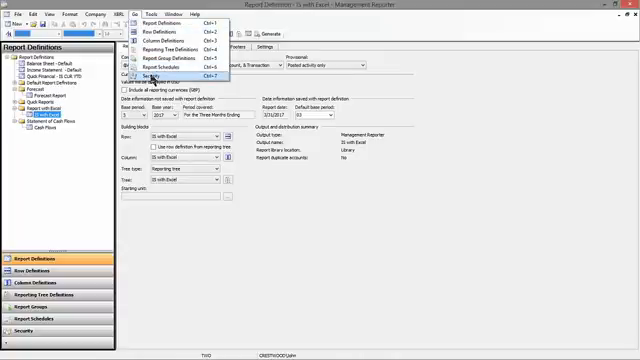
left_click(152, 74)
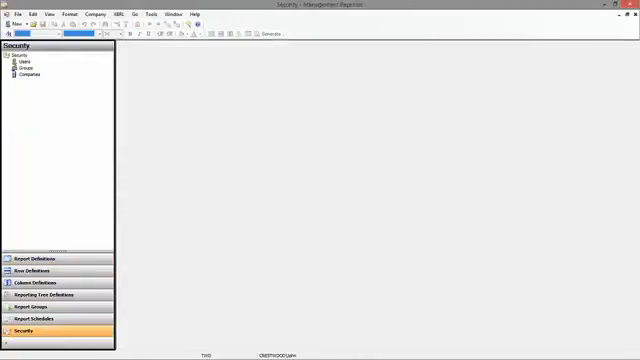
left_click(24, 62)
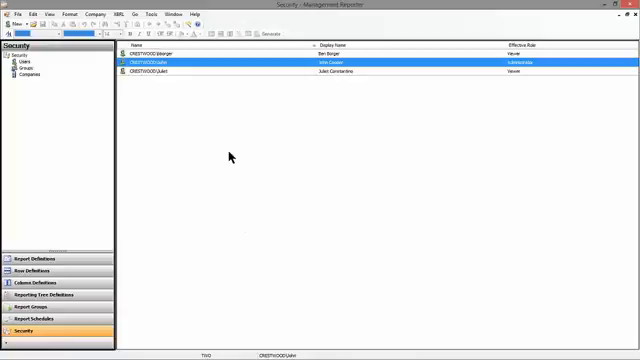
mouse_move(180, 68)
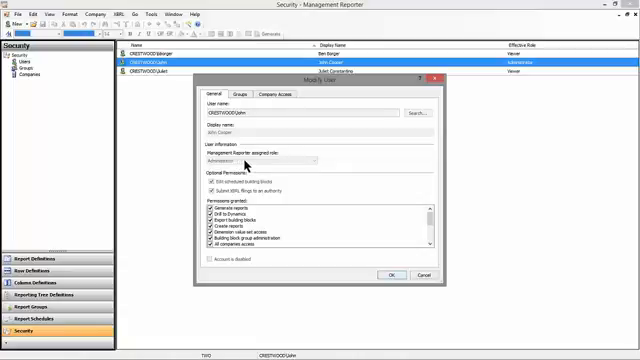
mouse_move(318, 166)
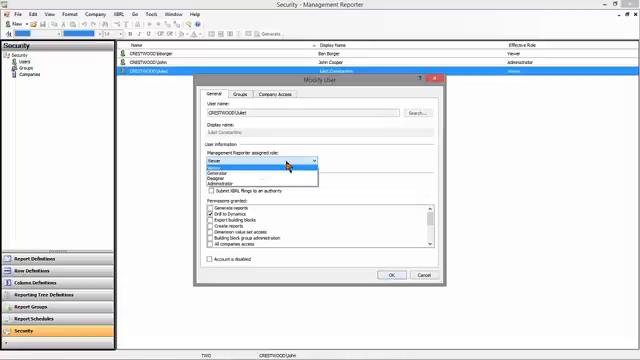
mouse_move(256, 186)
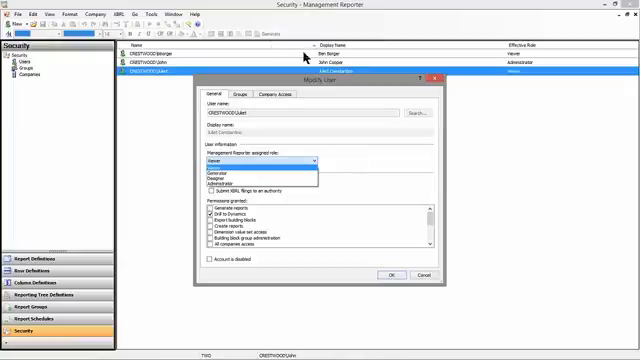
Assign the user a different Management Reporter role from the role list and confirm with OK
left_click(256, 172)
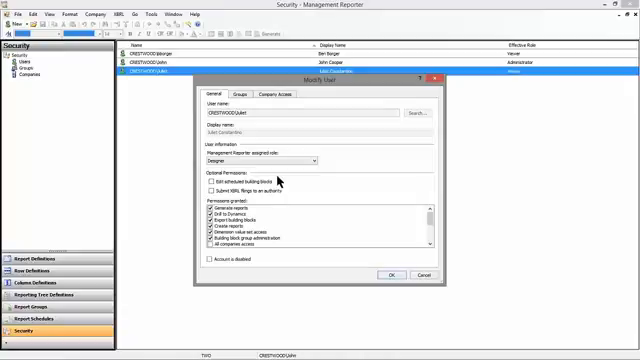
left_click(302, 160)
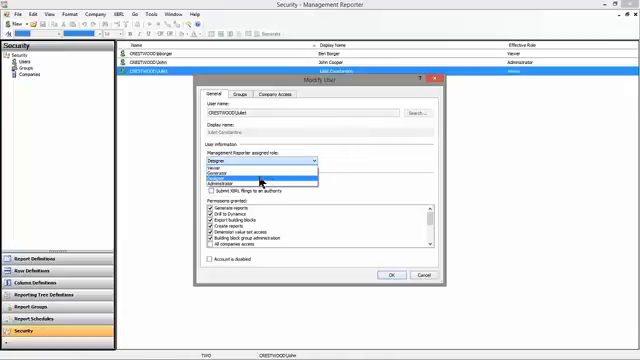
left_click(250, 178)
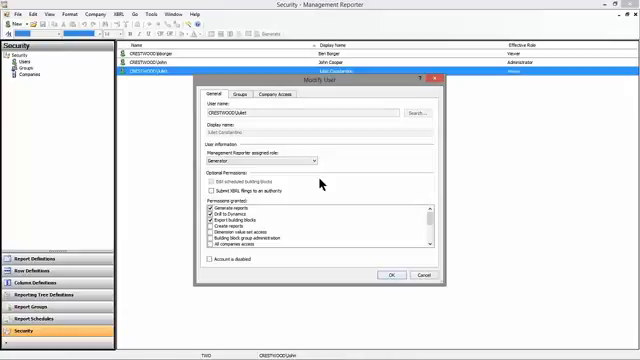
left_click(308, 160)
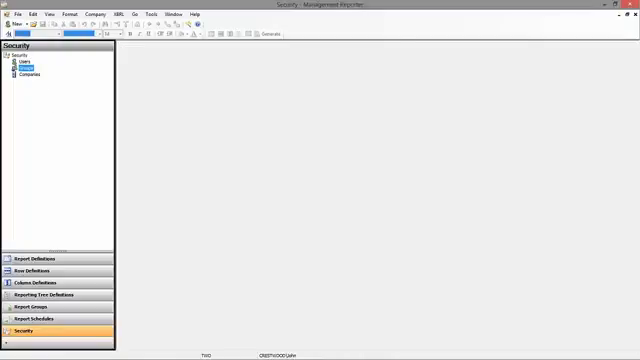
Inspect a security group's details, then return to Report Definitions
left_click(34, 62)
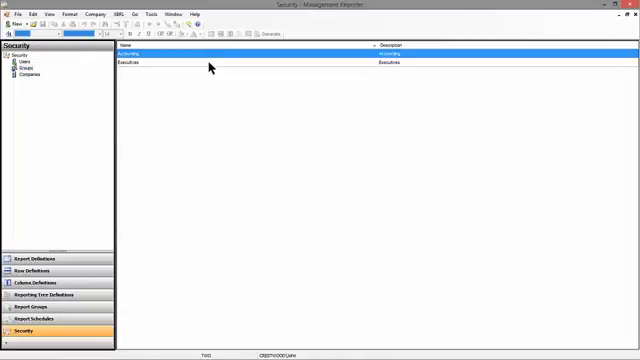
double_click(130, 52)
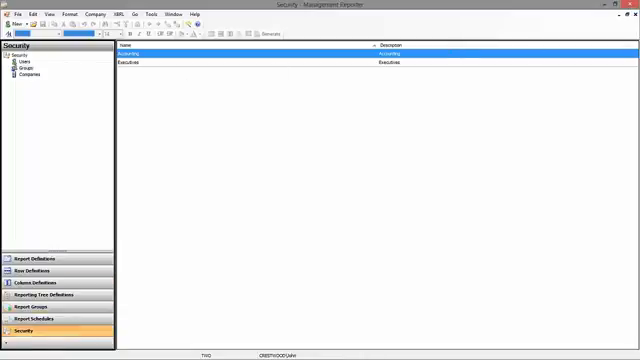
left_click(40, 260)
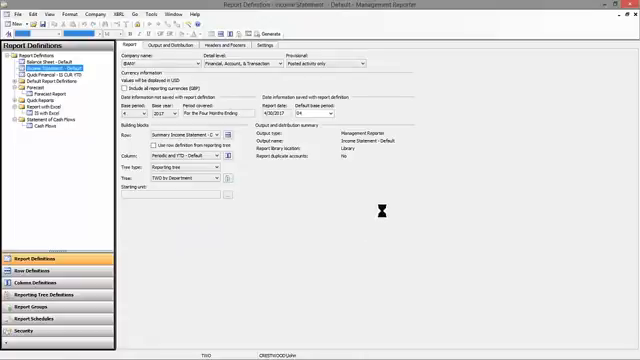
In Reporting Tree Definitions, bring up Unit Security for a reporting unit of the department tree
left_click(50, 288)
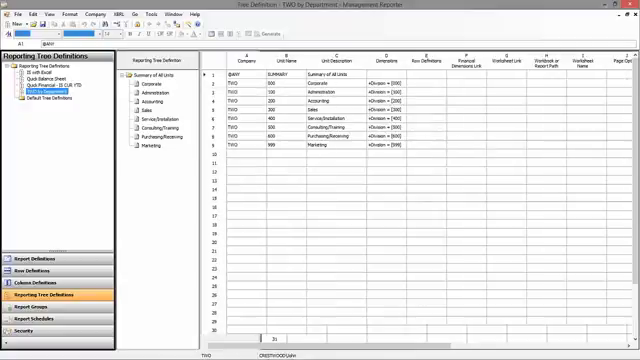
left_click(248, 76)
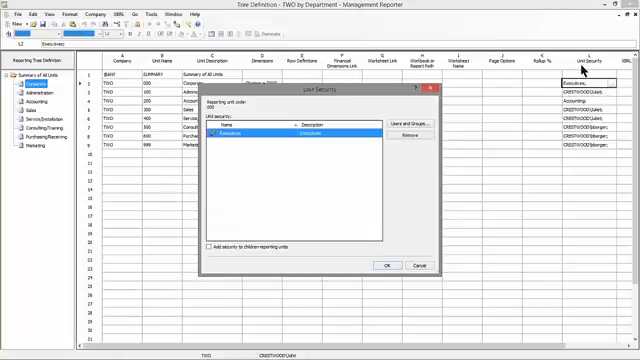
mouse_move(400, 120)
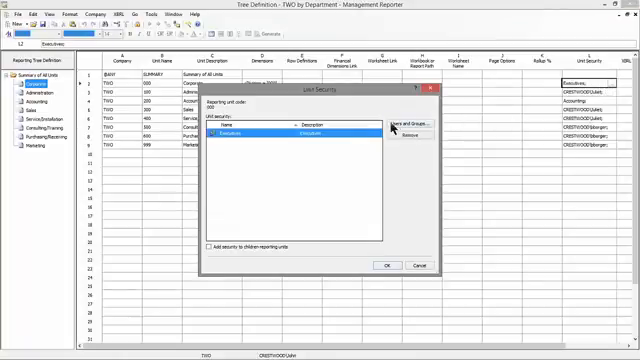
Select the users and groups allowed on the reporting unit and confirm
left_click(404, 122)
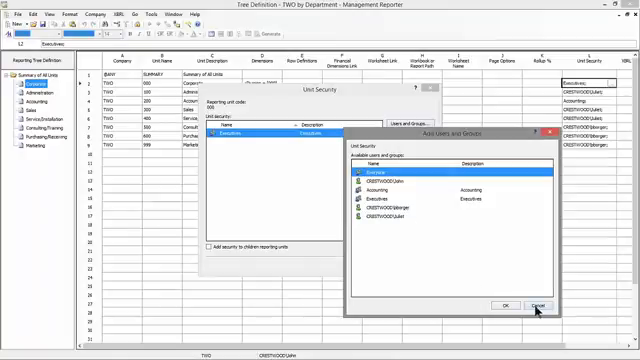
left_click(536, 304)
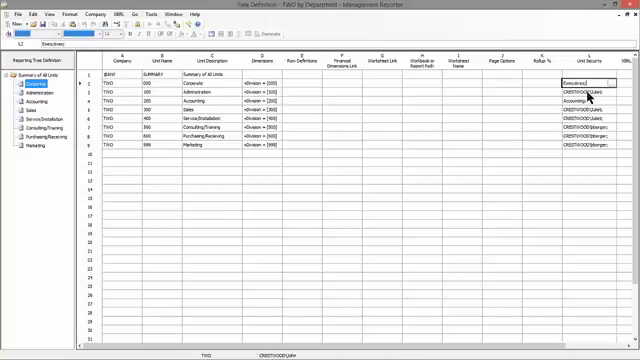
mouse_move(592, 148)
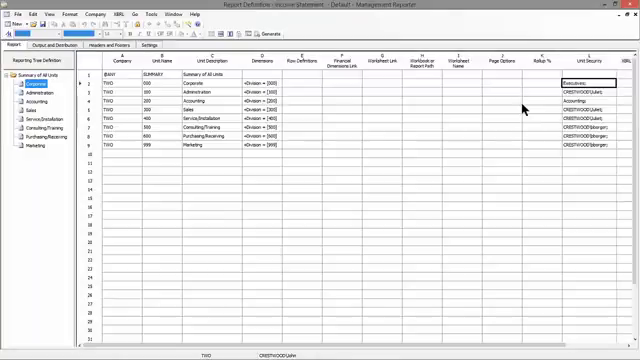
Show the report library of generated reports in Report Viewer
left_click(16, 44)
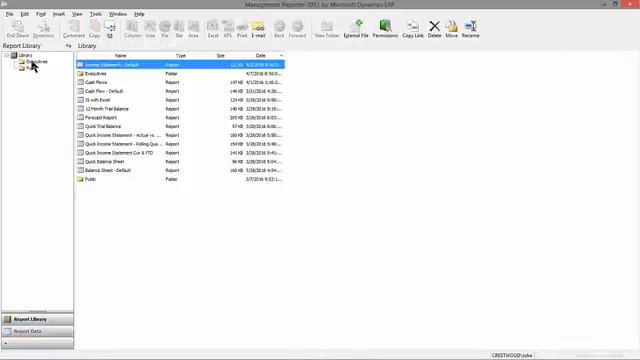
Bring up Report Library Permissions for the library folder from its context menu
right_click(38, 64)
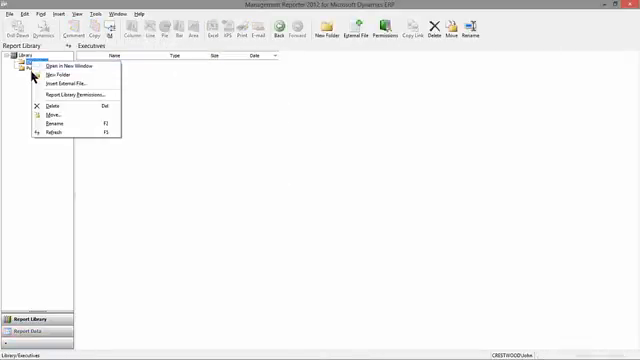
mouse_move(70, 96)
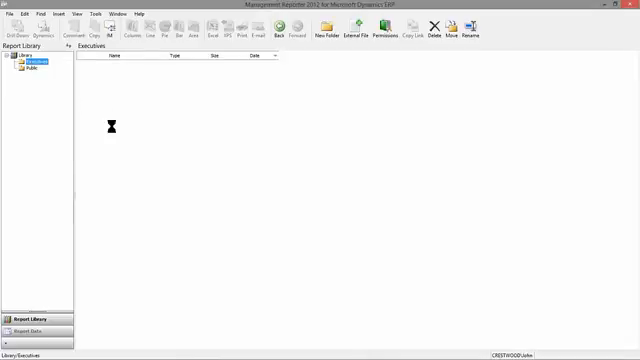
left_click(376, 30)
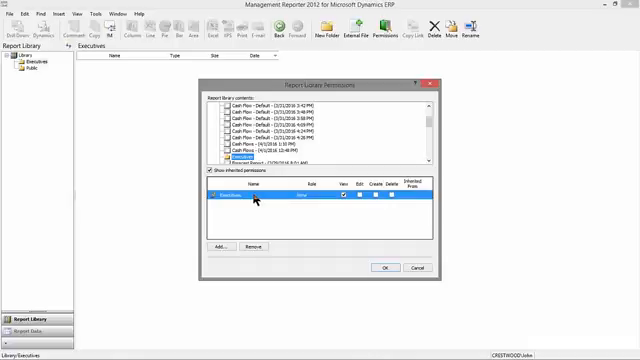
mouse_move(262, 204)
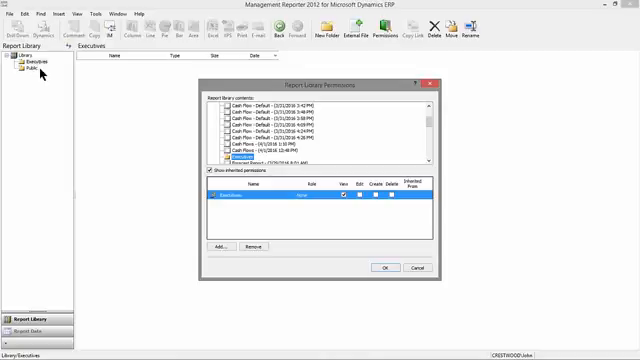
mouse_move(62, 120)
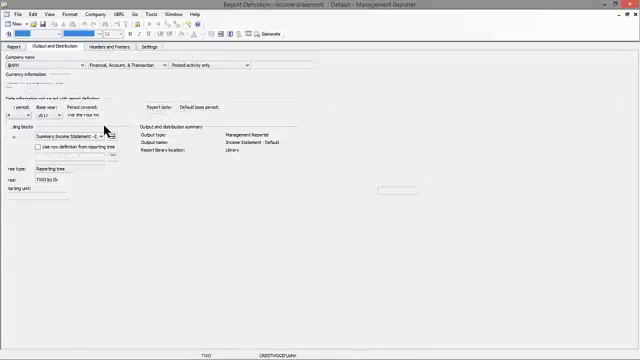
Show the report definition's Output and Distribution settings
left_click(68, 48)
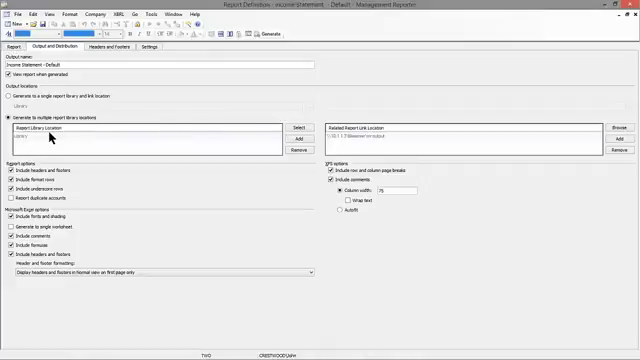